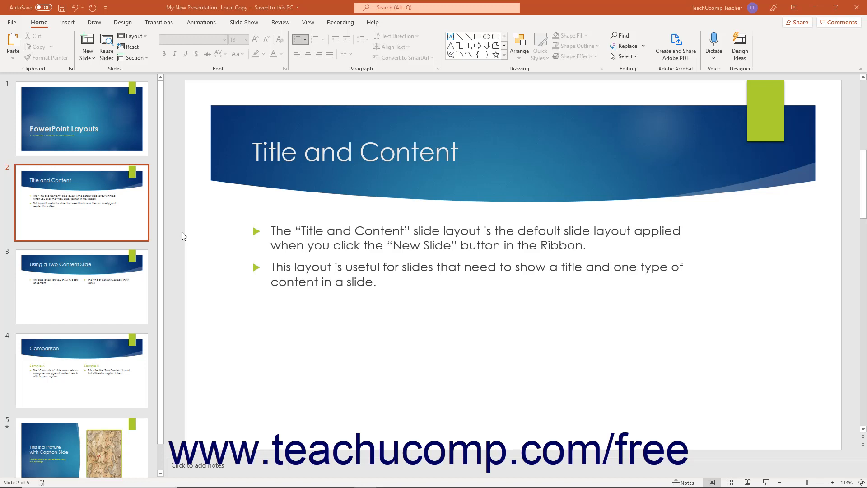
Show the View ribbon with its presentation view choices
{"action": "left_click", "coordinate": [308, 22]}
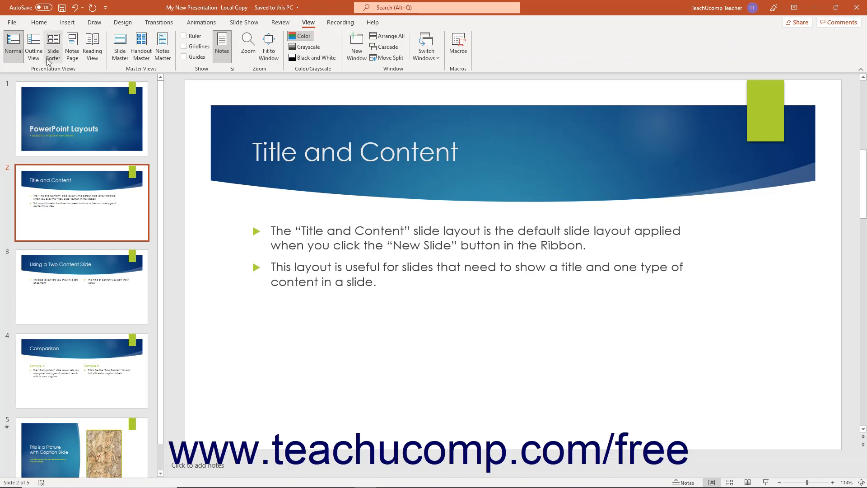
{"action": "mouse_move", "coordinate": [34, 46]}
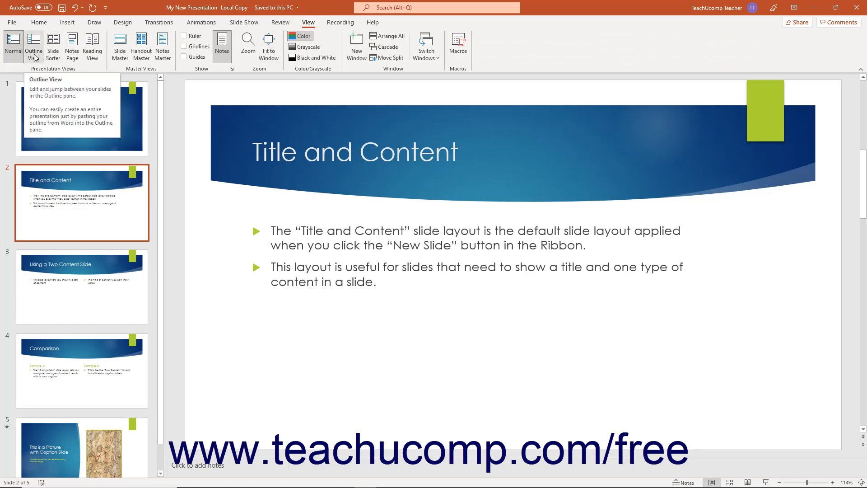
Switch to Outline View and change slide 2's first bullet to end 'you apply'
{"action": "left_click", "coordinate": [33, 46]}
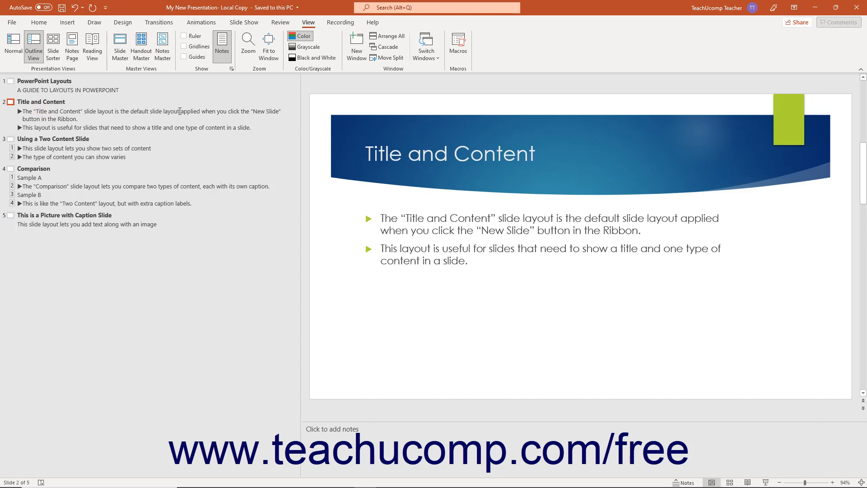
{"action": "type", "text": "you ap"}
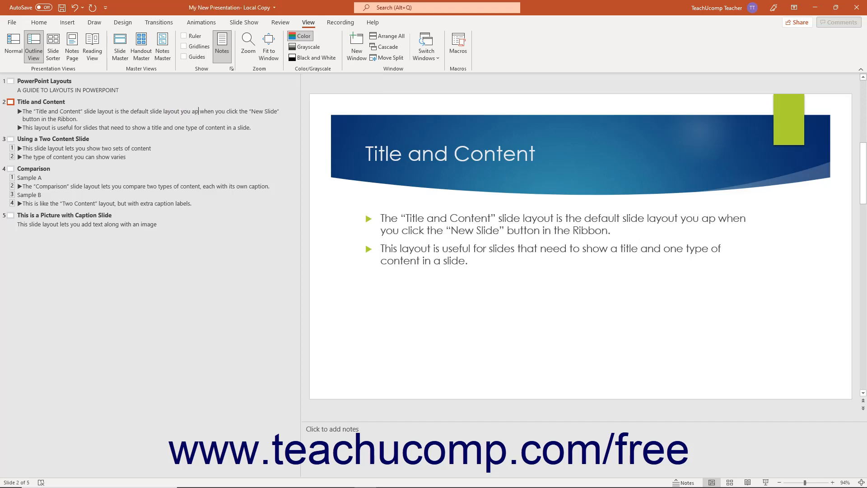
{"action": "type", "text": "ply"}
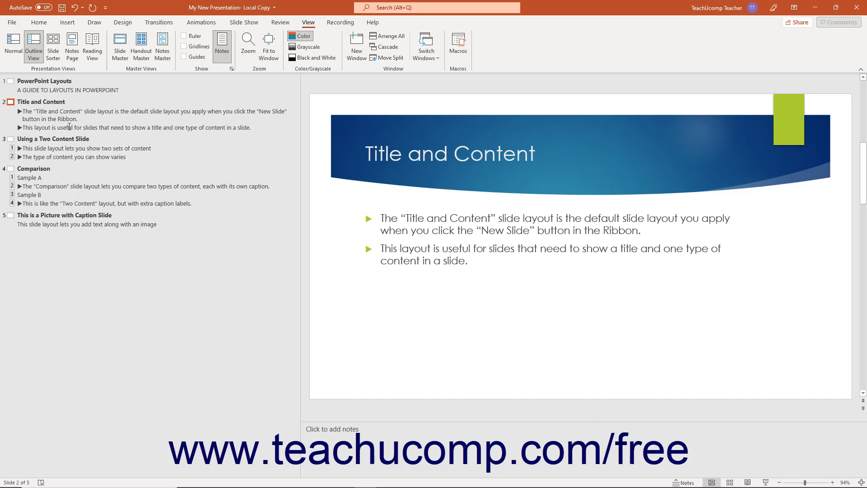
{"action": "right_click", "coordinate": [50, 130]}
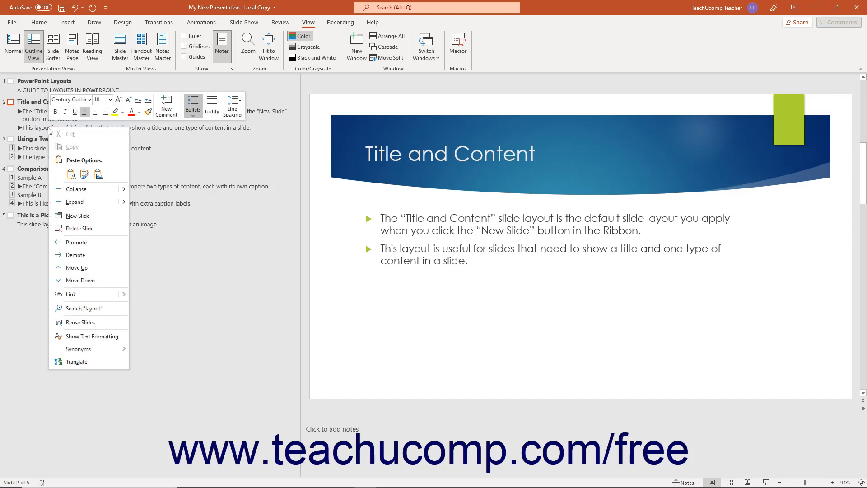
{"action": "mouse_move", "coordinate": [76, 267]}
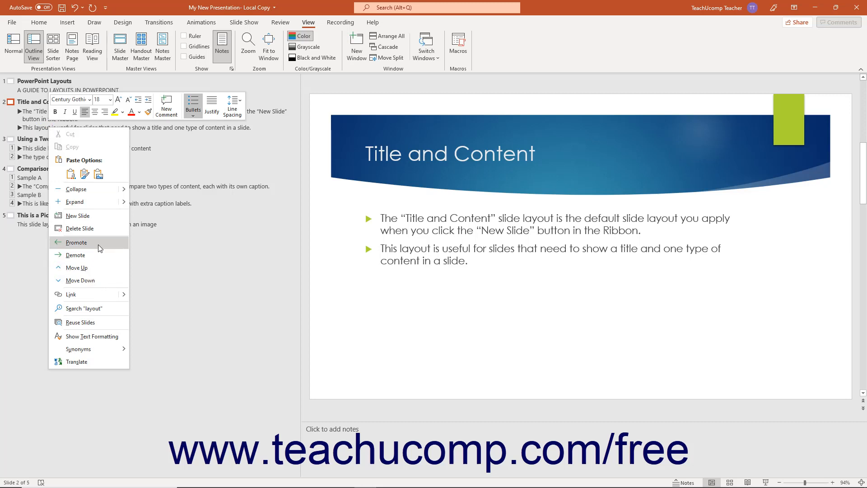
{"action": "mouse_move", "coordinate": [94, 254]}
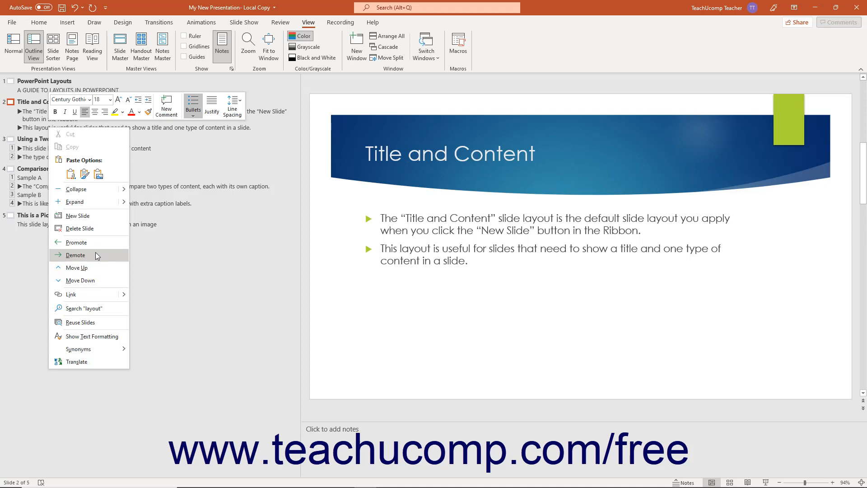
{"action": "left_click", "coordinate": [76, 254]}
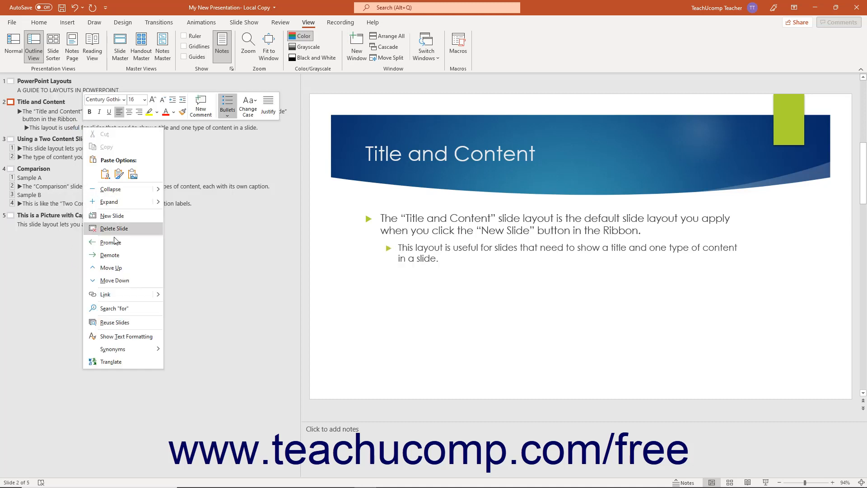
{"action": "left_click", "coordinate": [115, 239]}
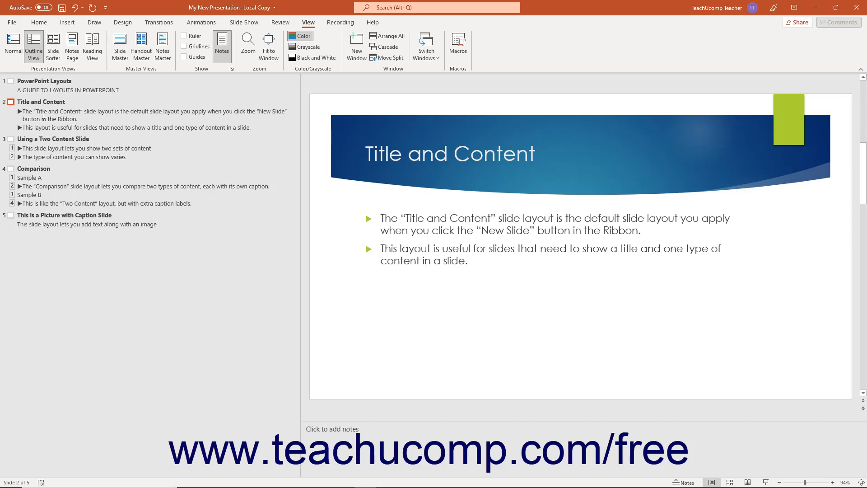
Bring up the outline's right-click menu with its Expand and Collapse choices
{"action": "right_click", "coordinate": [44, 113]}
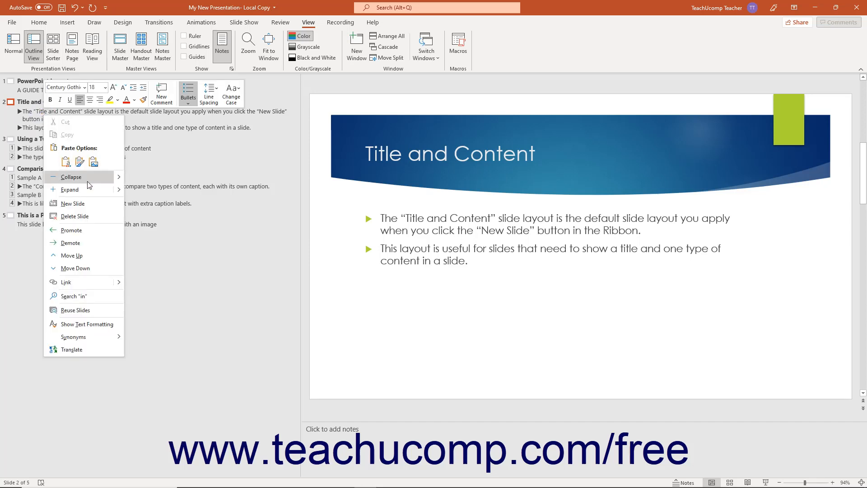
{"action": "mouse_move", "coordinate": [88, 190]}
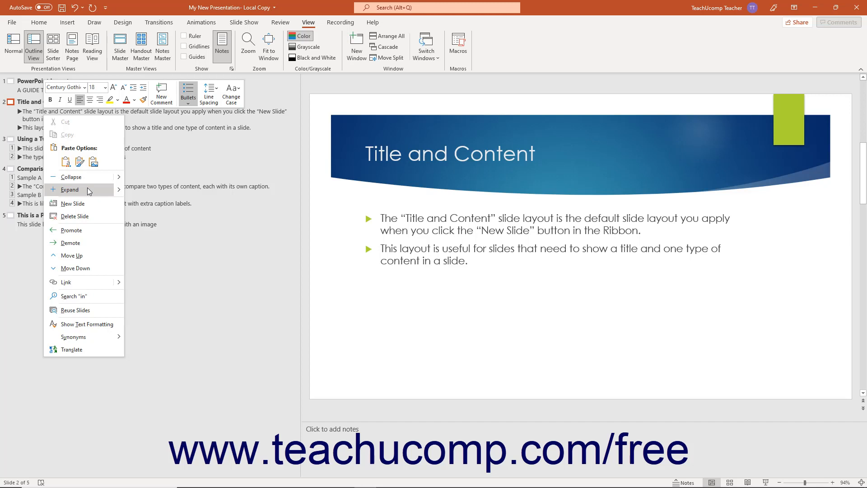
{"action": "mouse_move", "coordinate": [104, 190]}
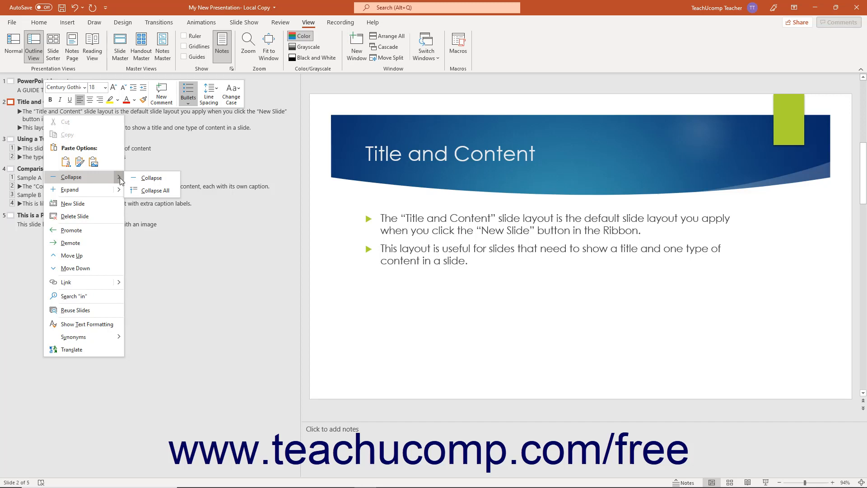
{"action": "mouse_move", "coordinate": [157, 190]}
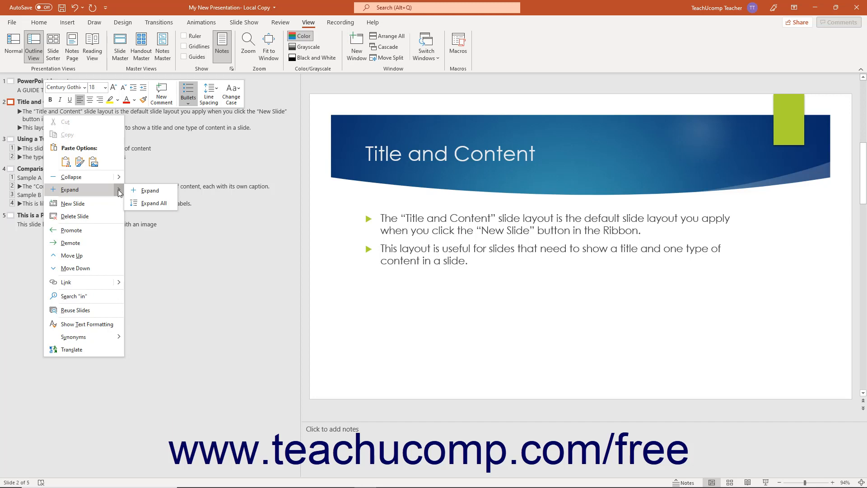
{"action": "mouse_move", "coordinate": [72, 177]}
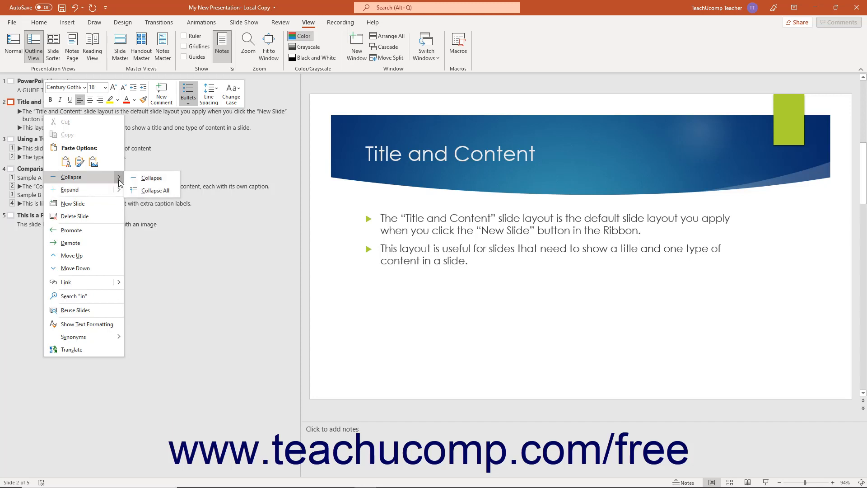
Collapse all slides to their five titles, then show the Expand choices on slide 2's title
{"action": "left_click", "coordinate": [156, 191]}
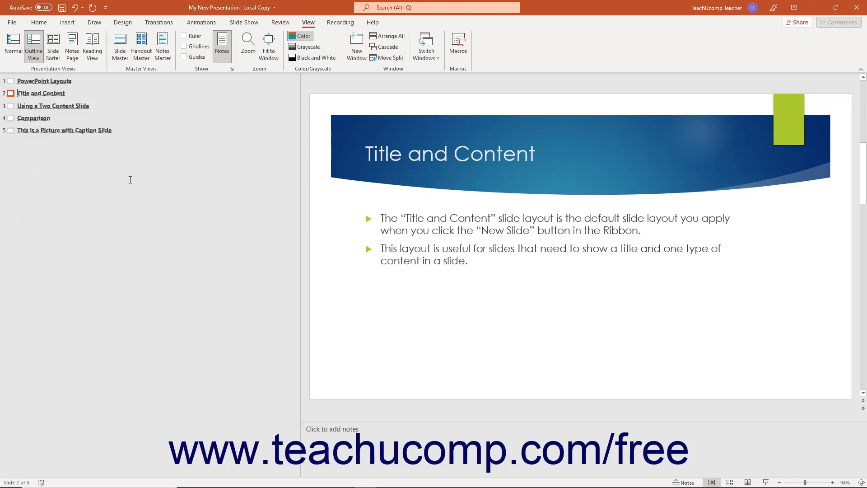
{"action": "right_click", "coordinate": [41, 93]}
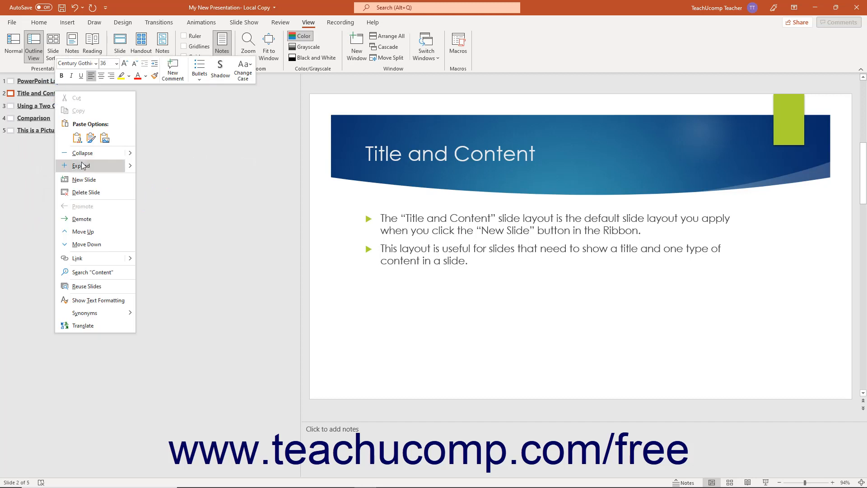
{"action": "mouse_move", "coordinate": [81, 165]}
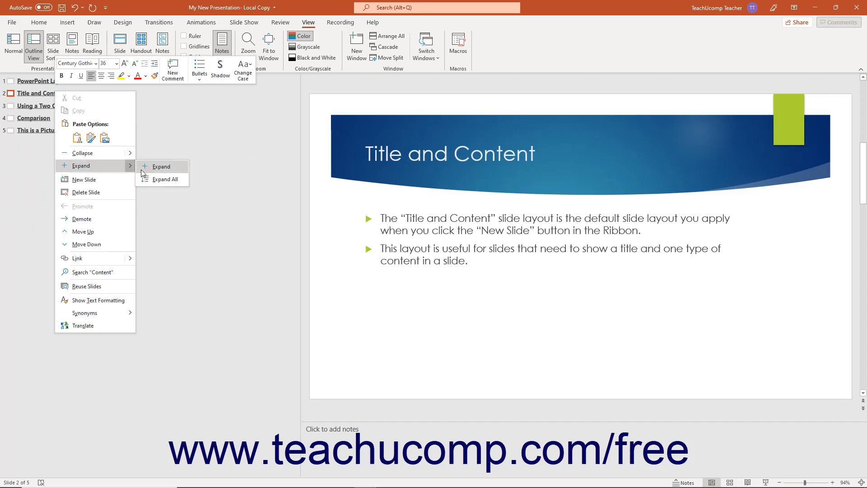